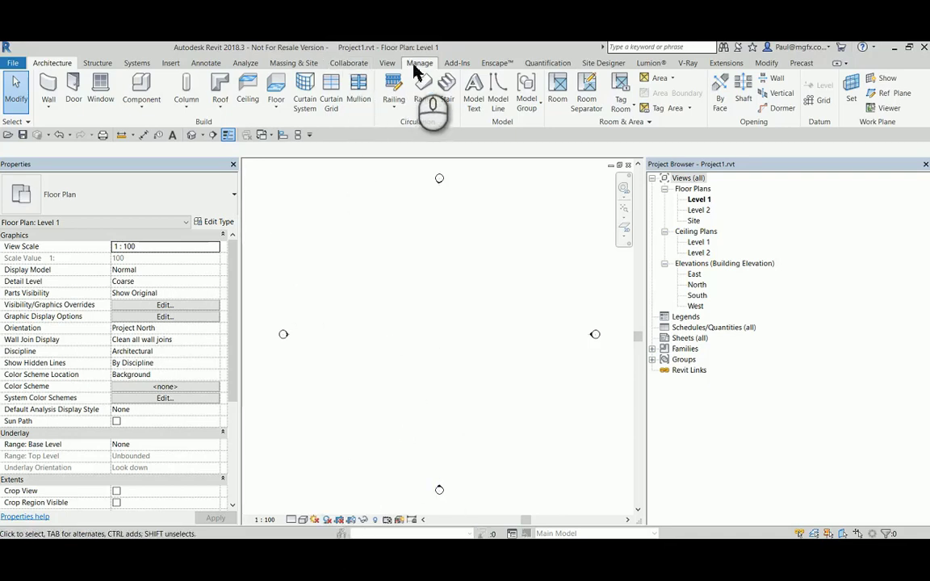
# Start Transfer Project Standards from Manage, landing on the N28 AX010 - SPLASH_SCREEN sheet
pyautogui.click(419, 63)
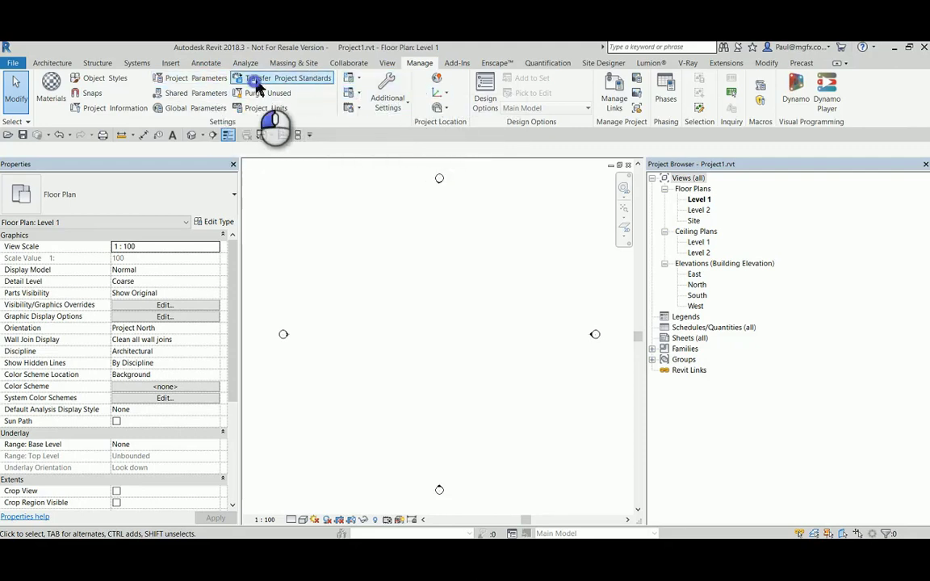
pyautogui.click(287, 77)
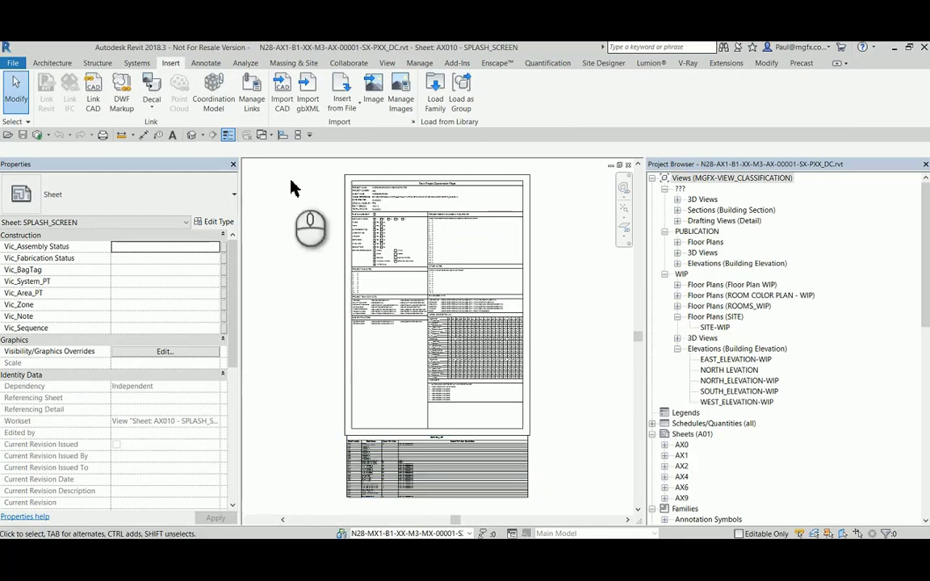
# Close the splash-screen model without saving, returning to the Recent Files page
pyautogui.click(419, 63)
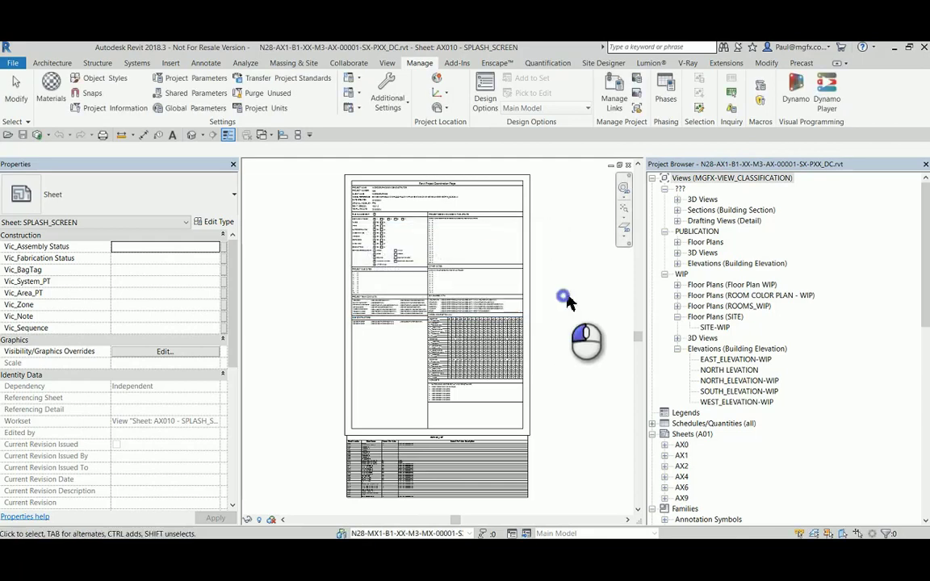
pyautogui.click(13, 62)
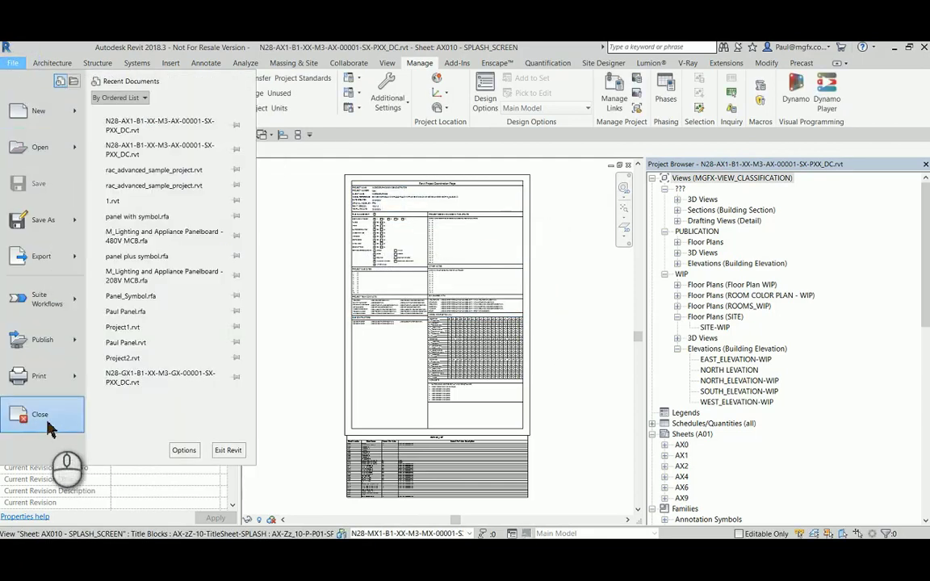
pyautogui.click(40, 413)
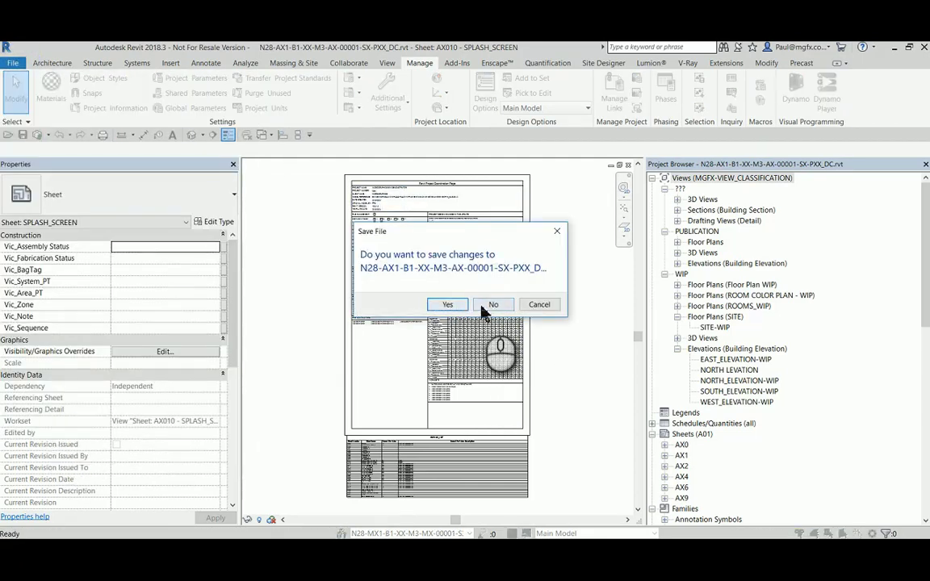
pyautogui.click(493, 304)
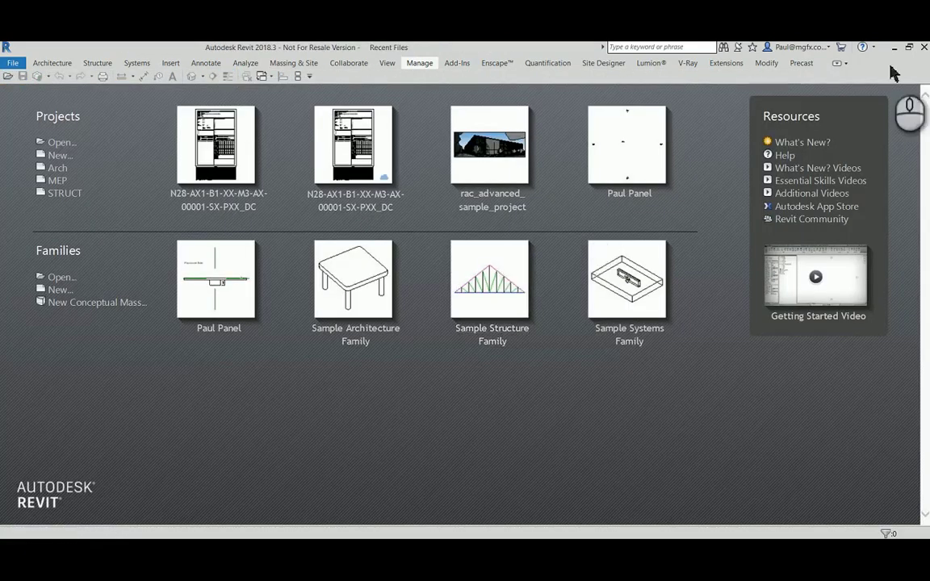
pyautogui.moveTo(902, 57)
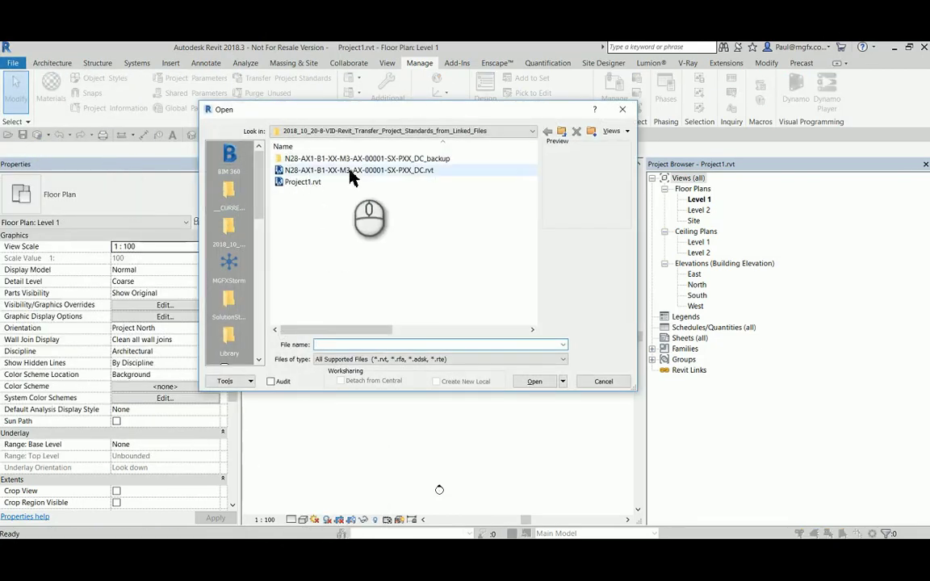
# Open the N28 .rvt file as a new local copy
pyautogui.click(356, 169)
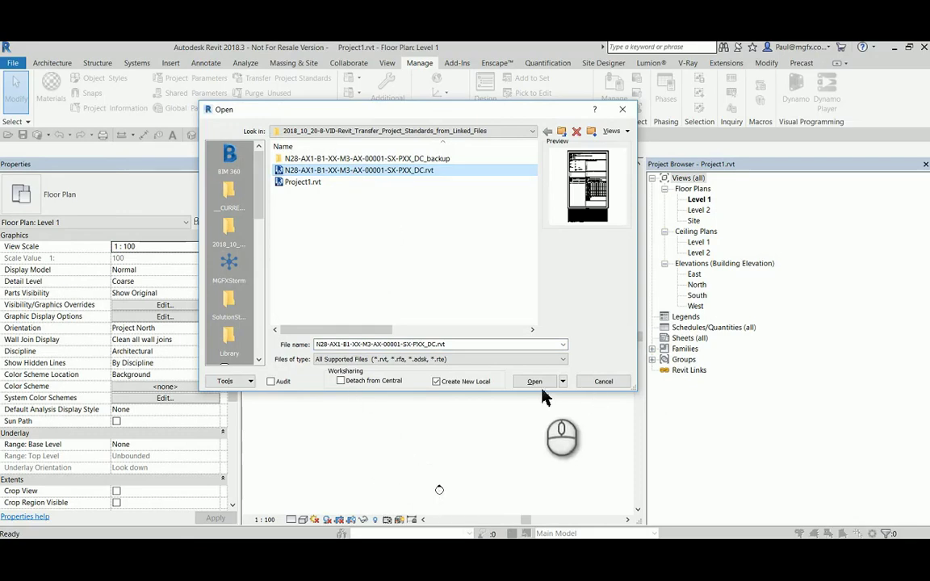
pyautogui.click(533, 380)
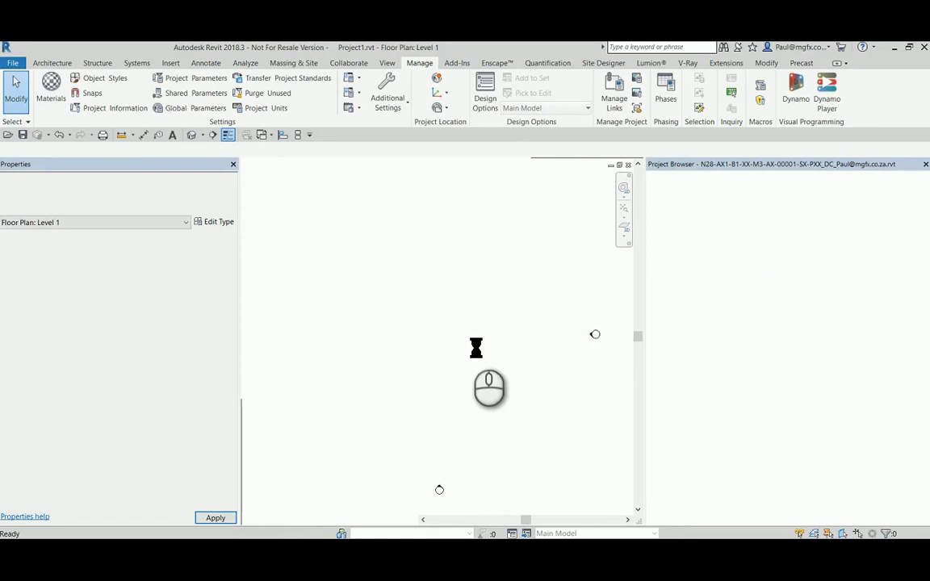
pyautogui.click(52, 62)
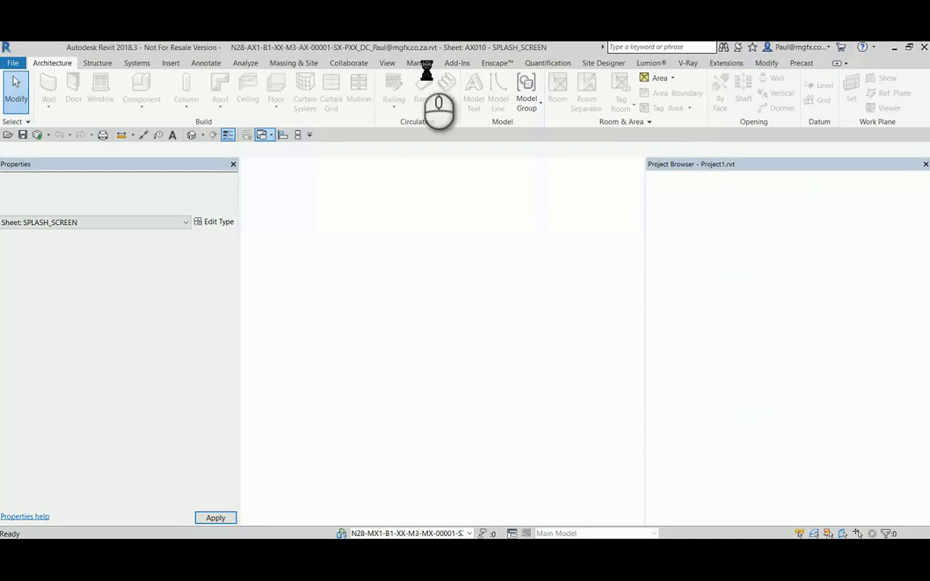
pyautogui.click(419, 63)
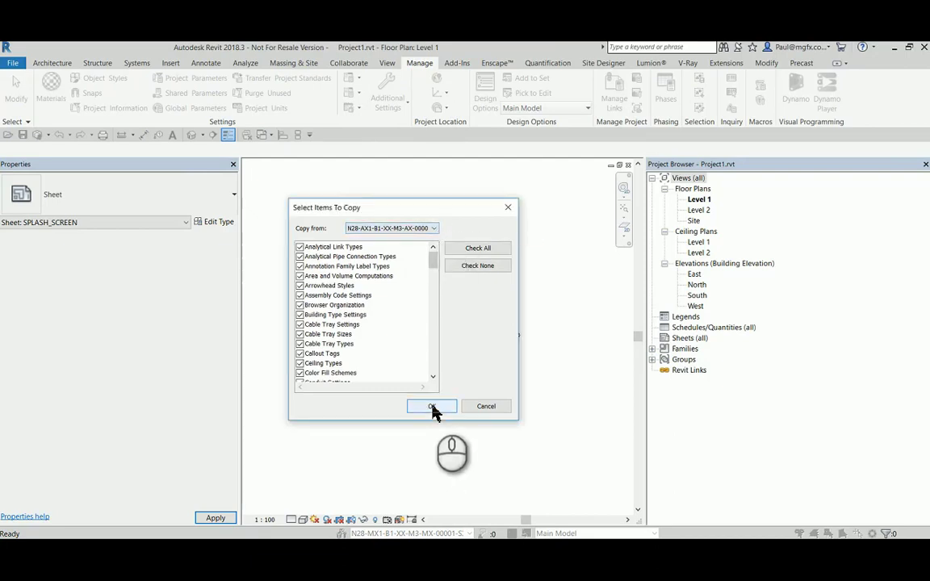
pyautogui.click(431, 406)
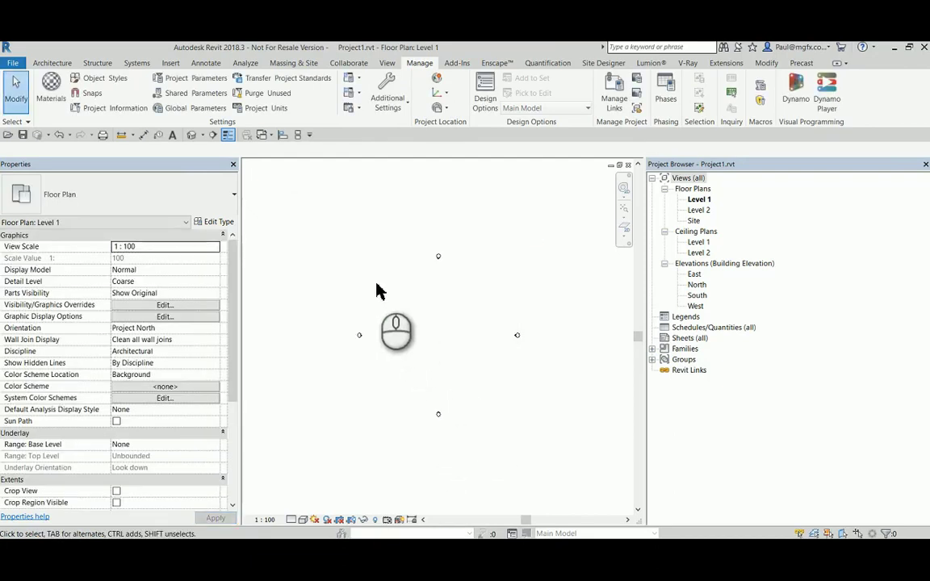
pyautogui.click(268, 135)
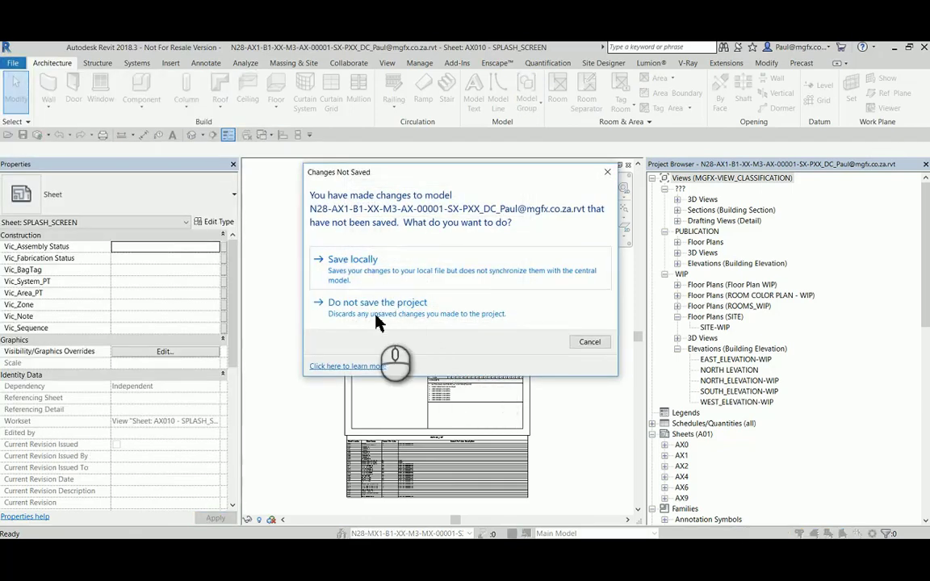
# Discard the N28 model's unsaved changes, leaving Project1's Level 1 plan open
pyautogui.click(377, 302)
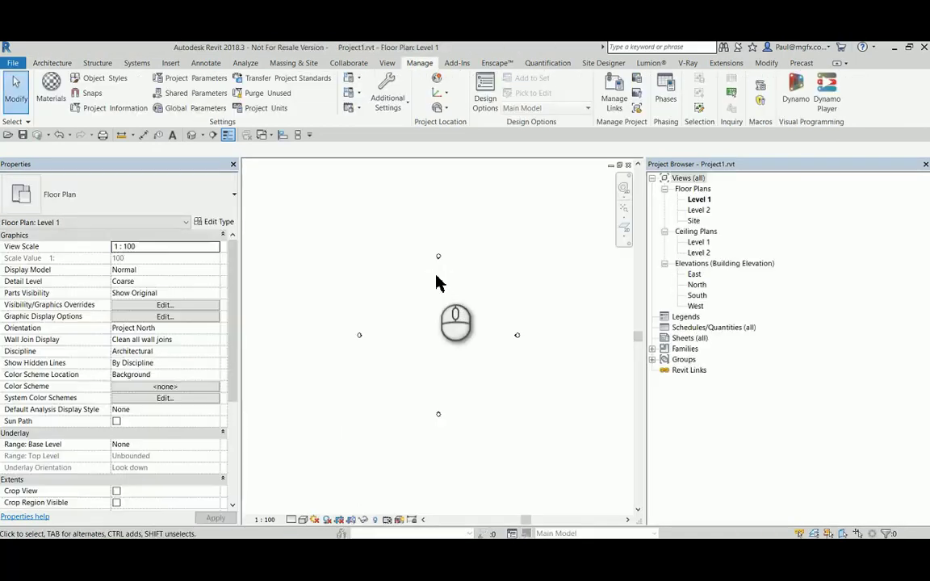
# Link the N28 .rvt file into Project1 with Auto - Origin to Origin positioning
pyautogui.click(170, 62)
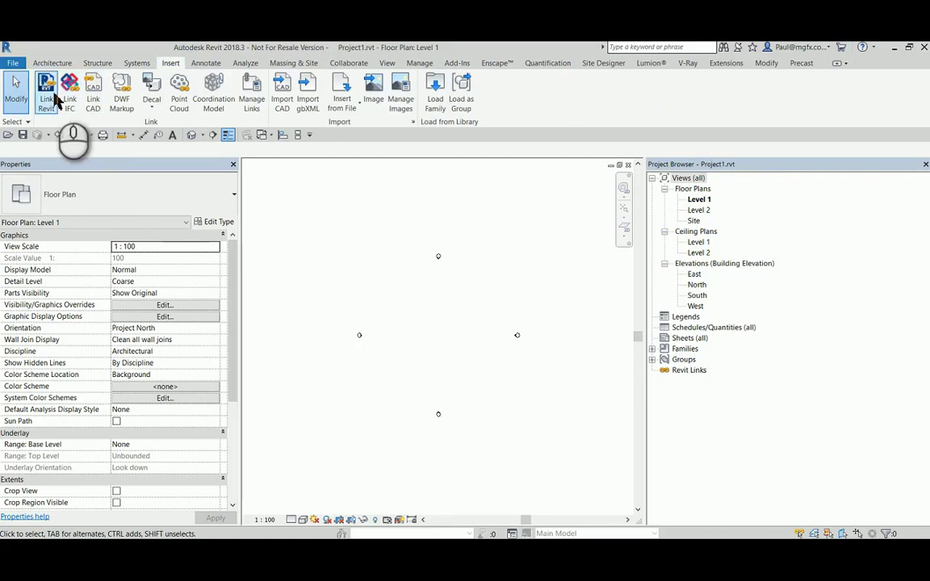
pyautogui.click(46, 89)
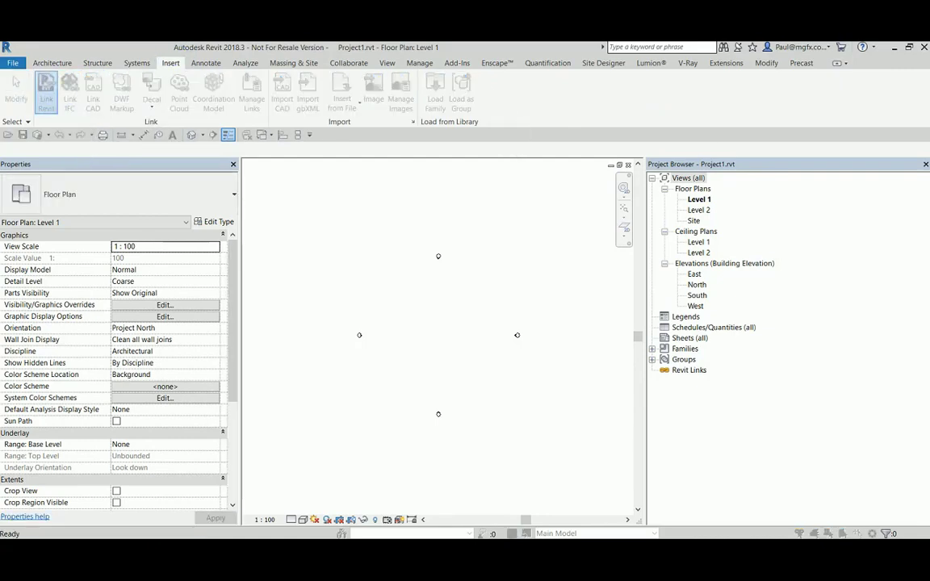
pyautogui.click(46, 88)
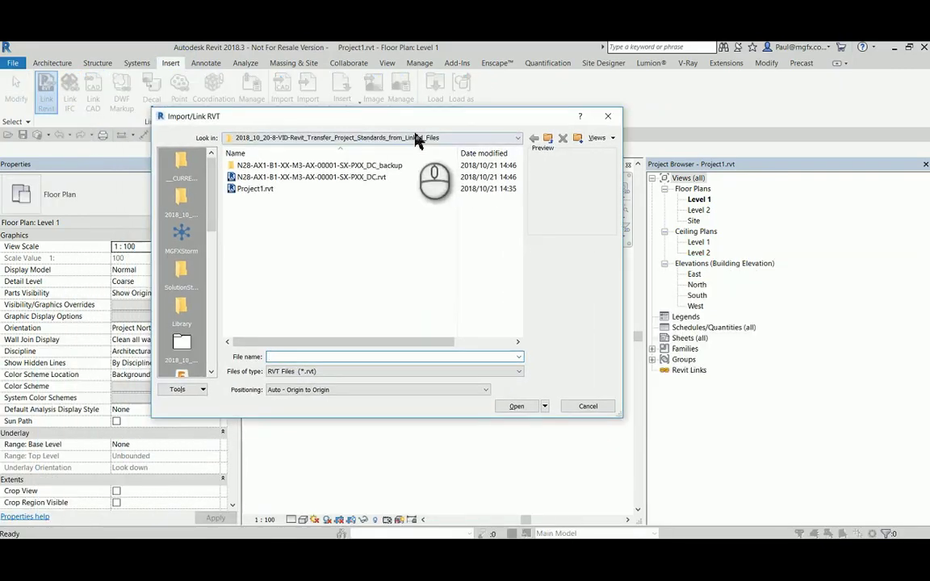
pyautogui.click(311, 177)
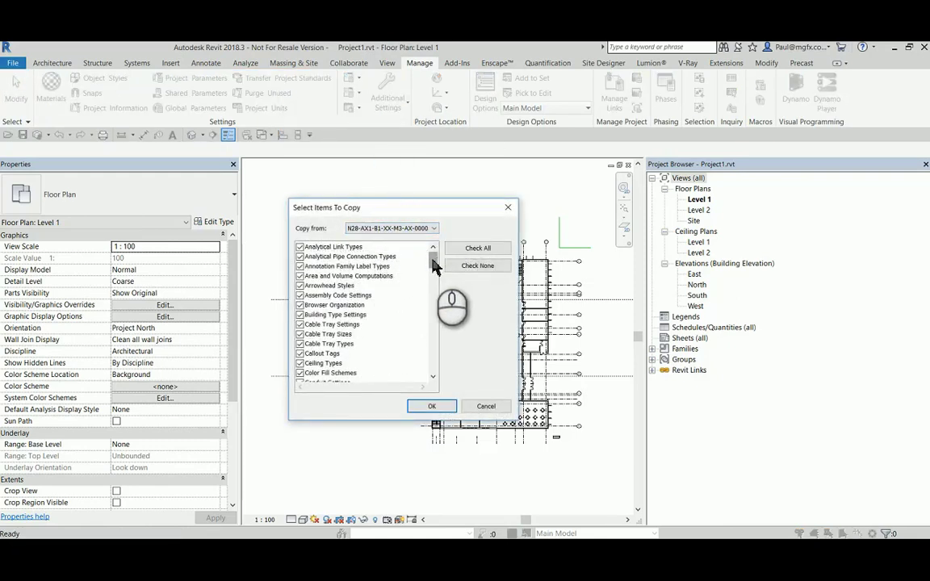
# Uncheck all standards and tick only Line Weights for transfer
pyautogui.click(477, 265)
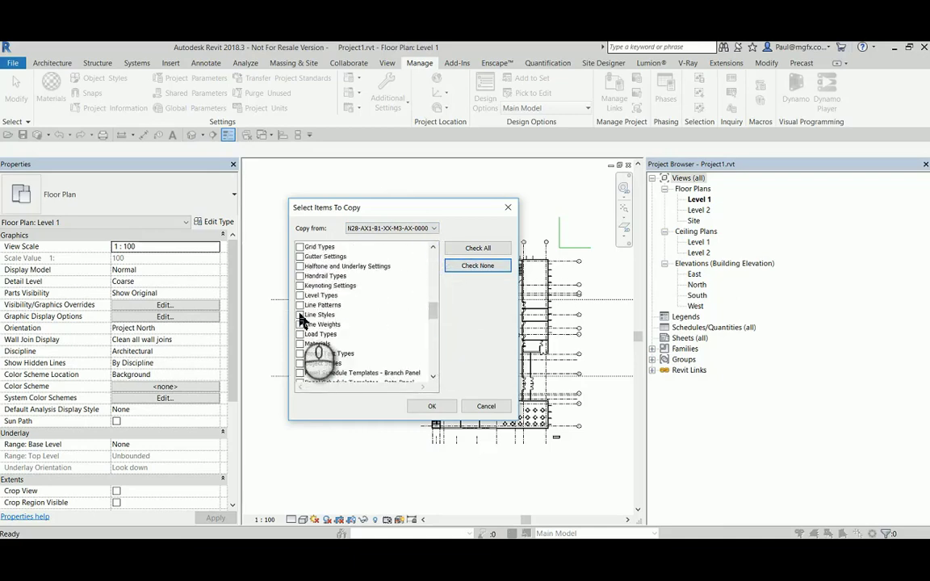
pyautogui.click(431, 406)
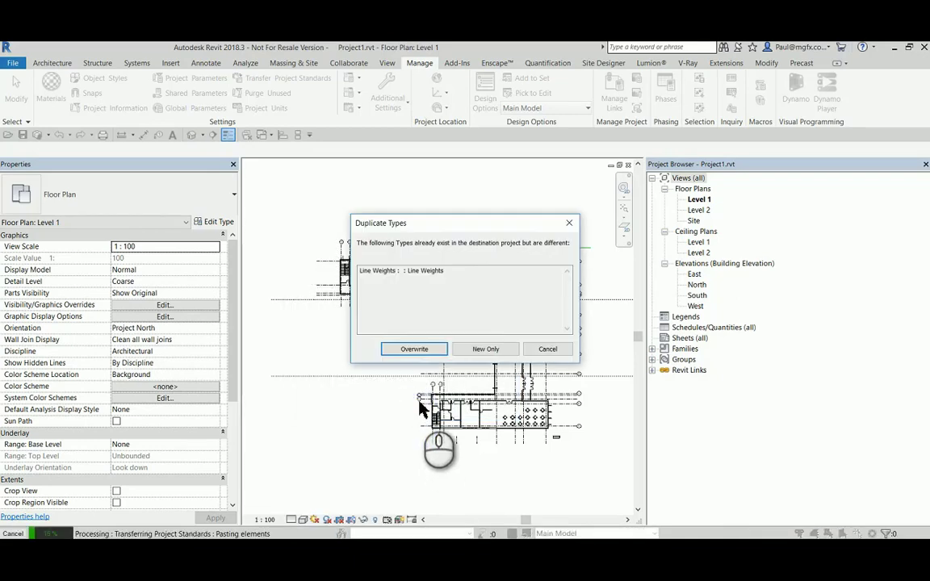